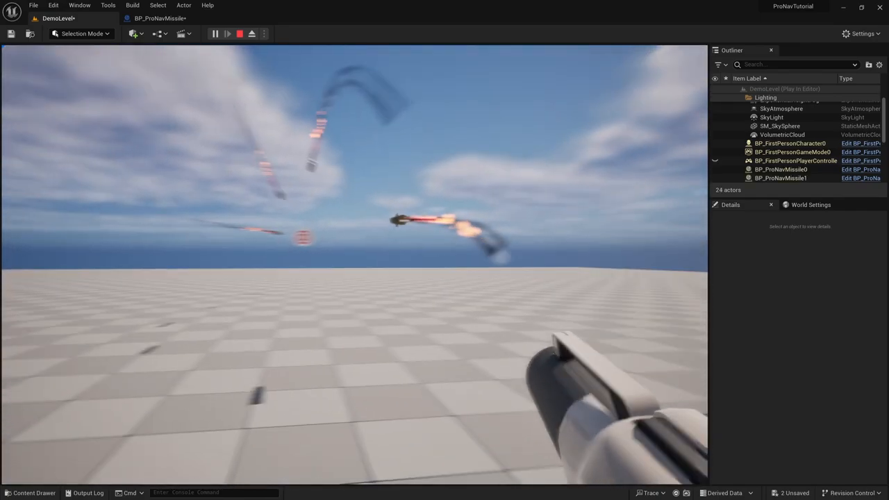
Stop the play session and set the dummy's Spline to Follow to BP_ProNavTargetSpline.
left_click(240, 33)
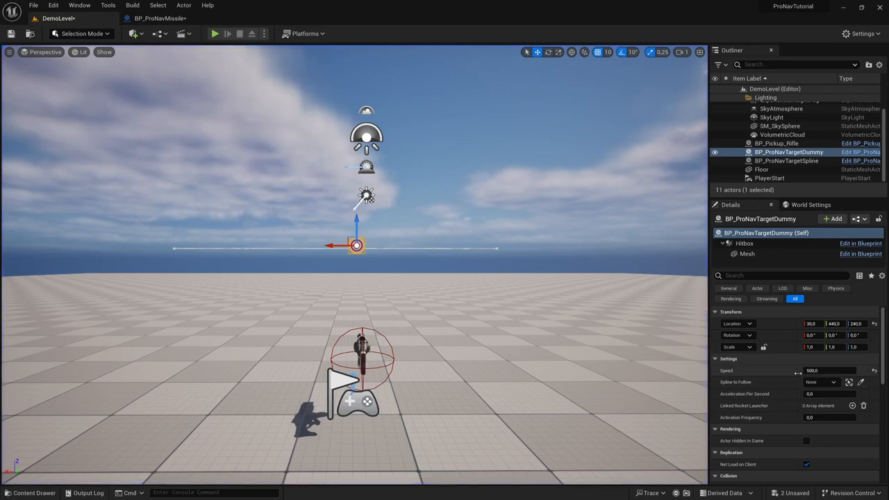
left_click(822, 382)
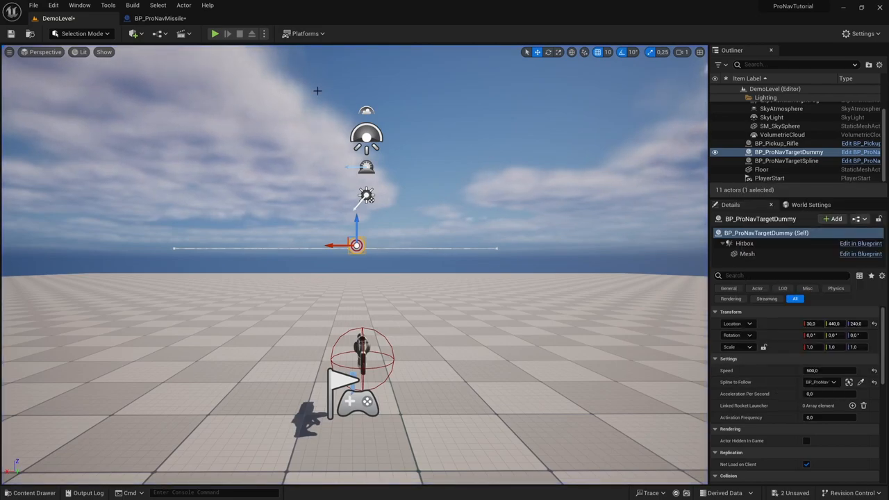
left_click(215, 34)
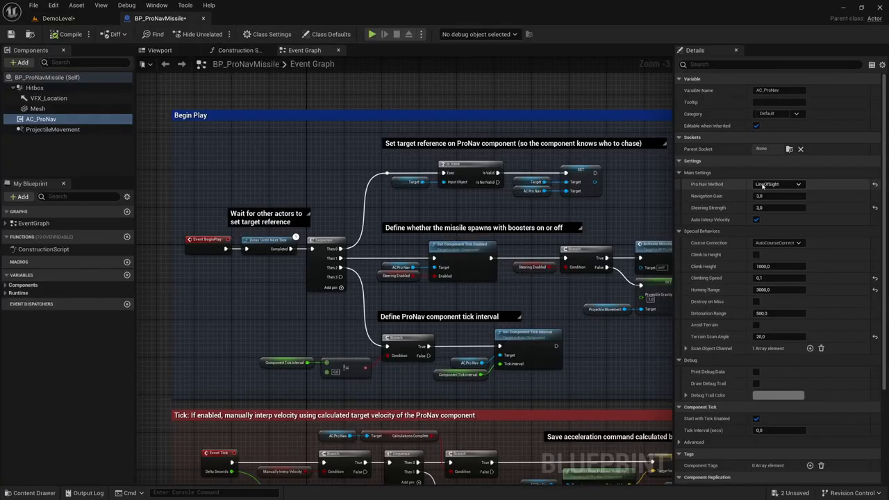
left_click(58, 18)
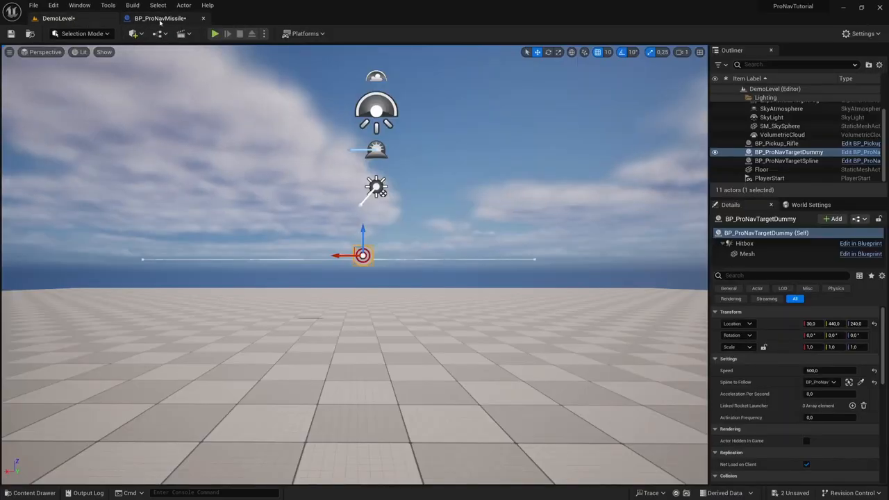
left_click(215, 33)
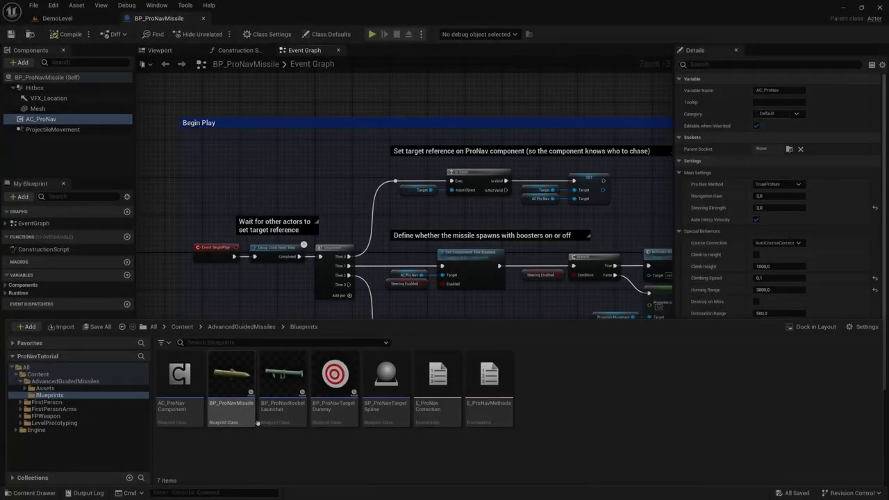
mouse_move(179, 373)
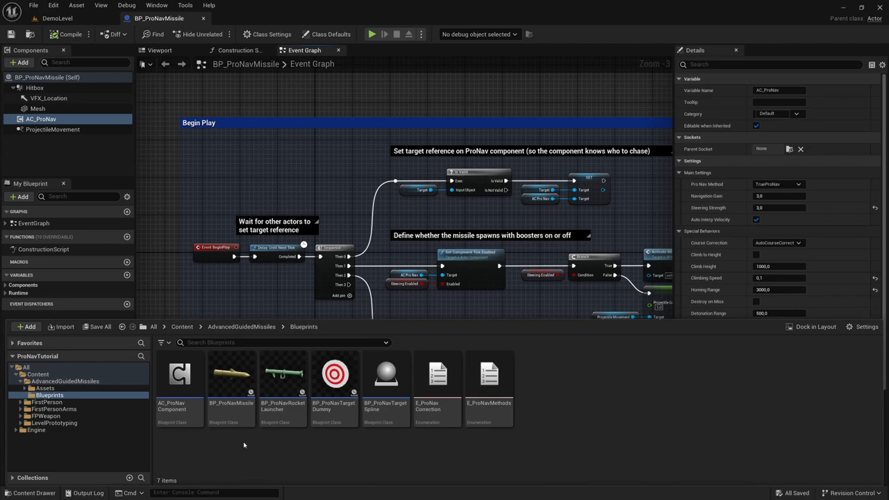
mouse_move(292, 439)
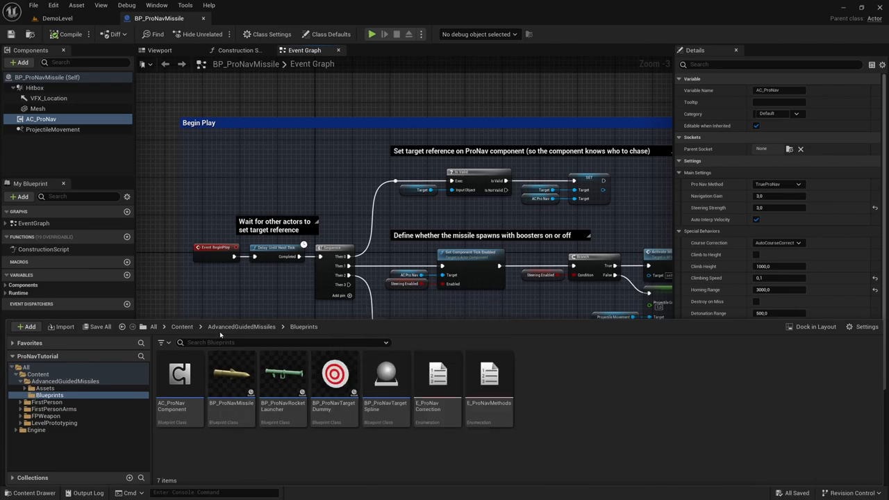
Open the AdvancedGuidedMissiles Assets folder showing Niagara missile effects and static meshes.
left_click(45, 388)
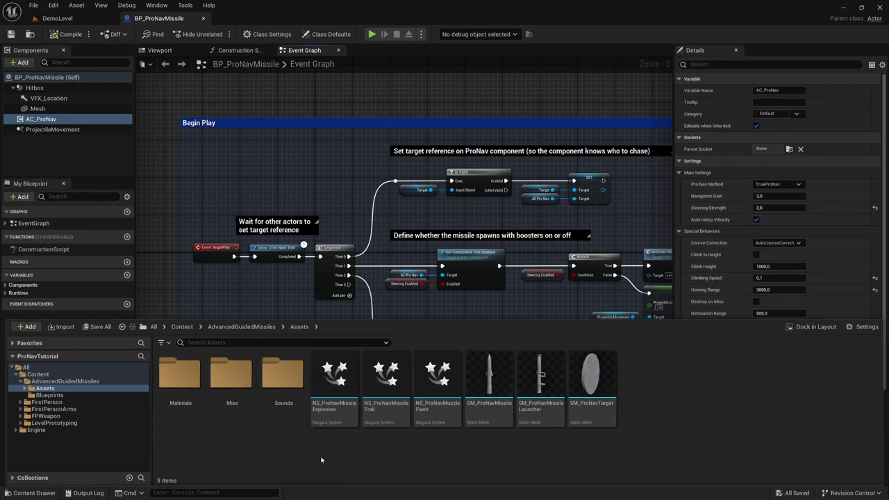
mouse_move(361, 470)
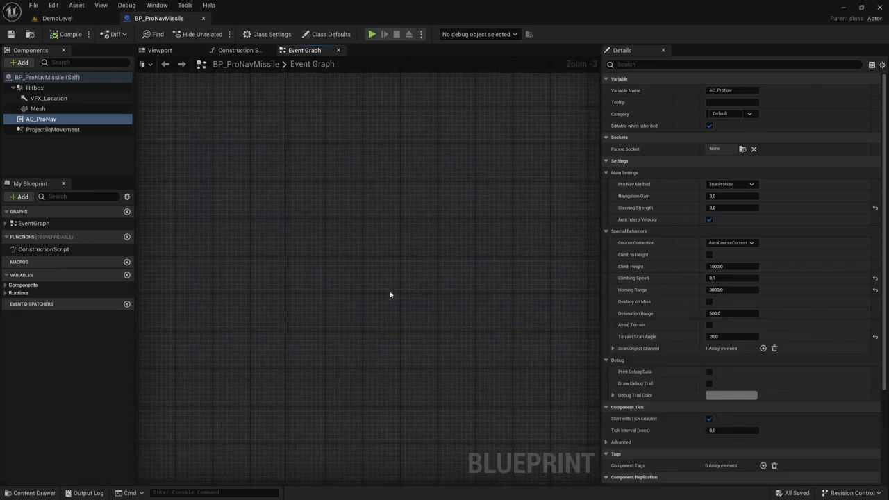
mouse_move(471, 294)
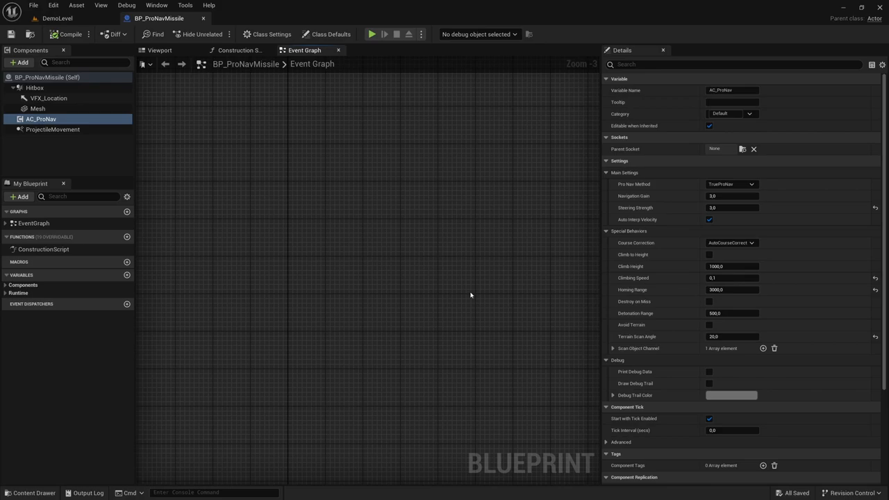